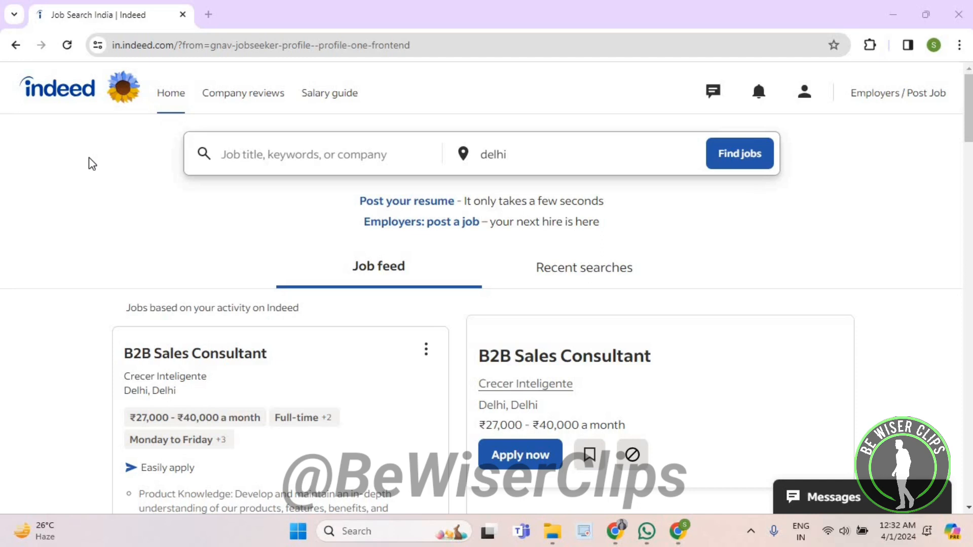
pyautogui.moveTo(804, 93)
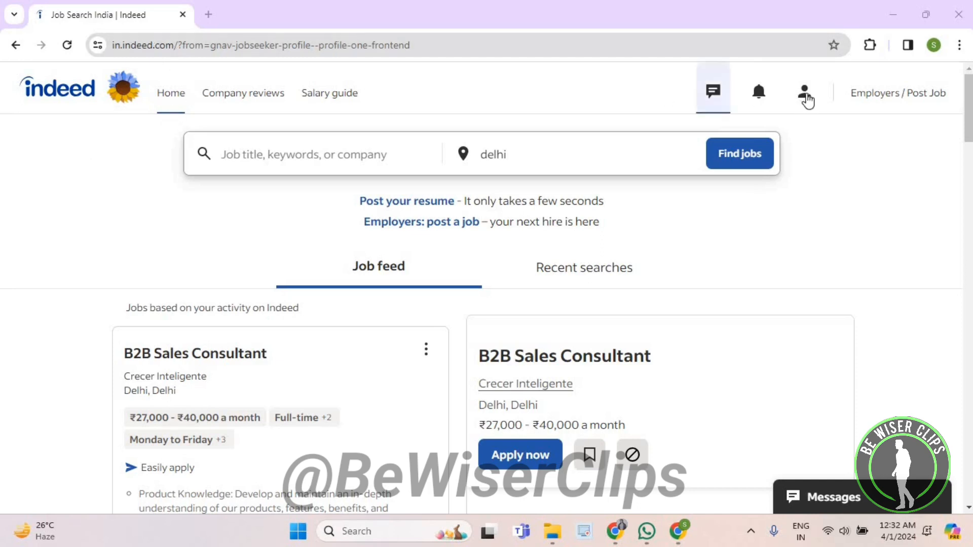
# Step: Open the job seeker profile from the account menu and start adding job types
pyautogui.click(804, 91)
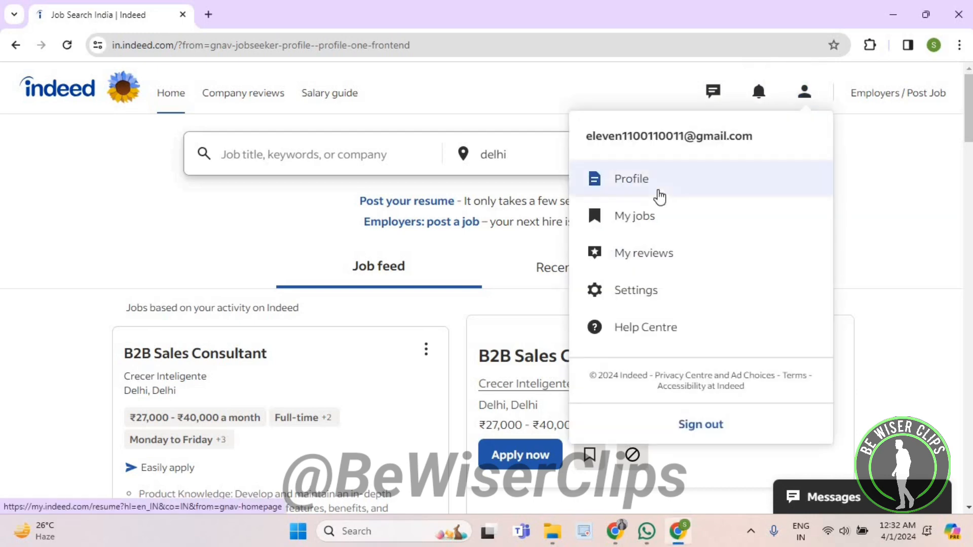
pyautogui.click(631, 179)
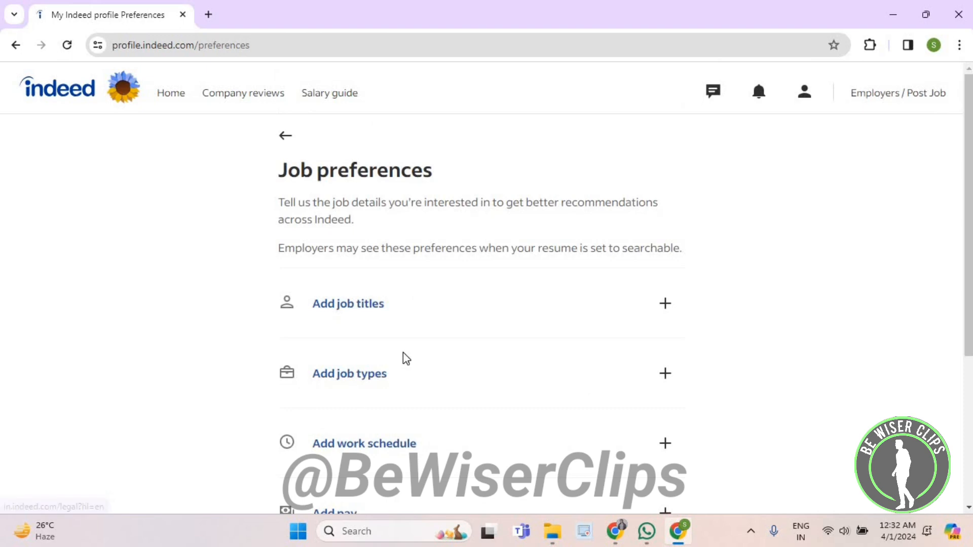
pyautogui.click(348, 373)
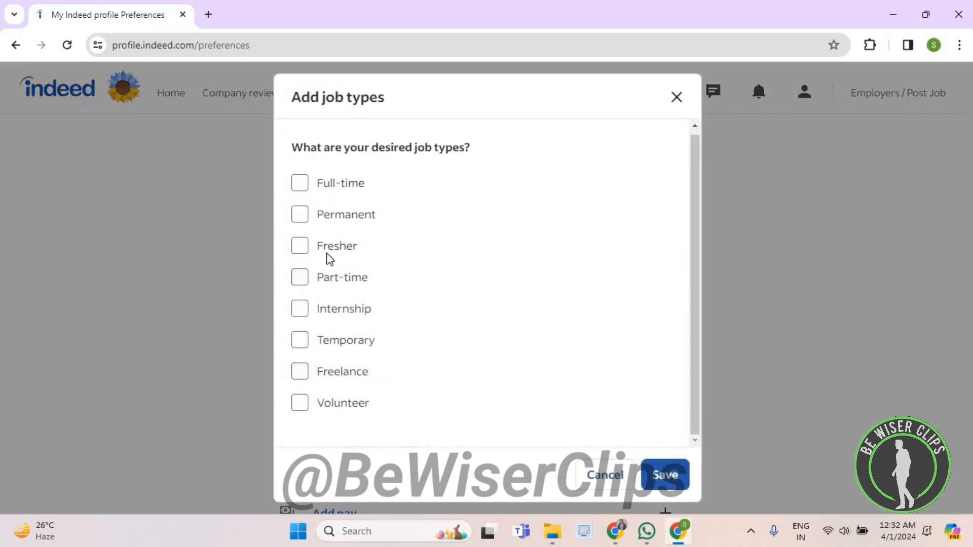
# Step: Tick Fresher as the desired job type and save it
pyautogui.click(299, 245)
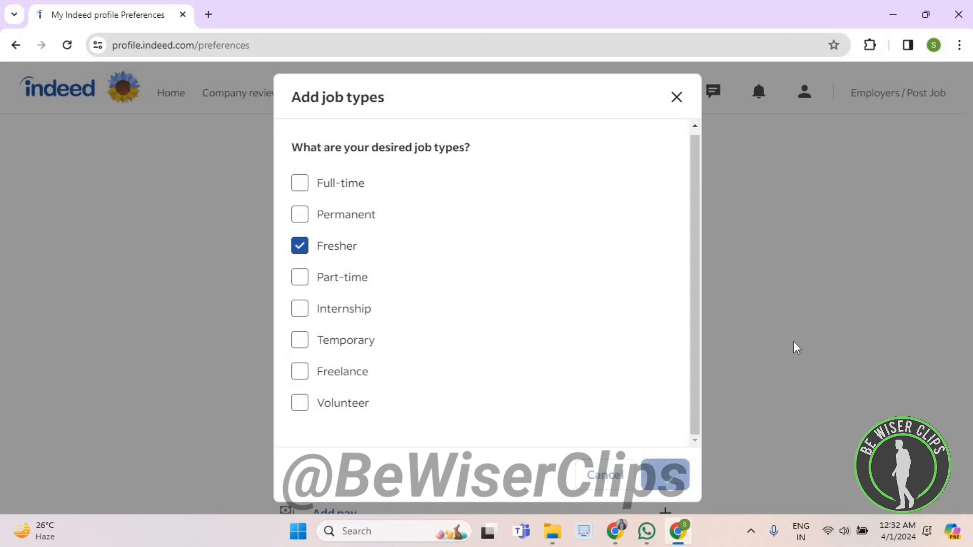
pyautogui.click(664, 475)
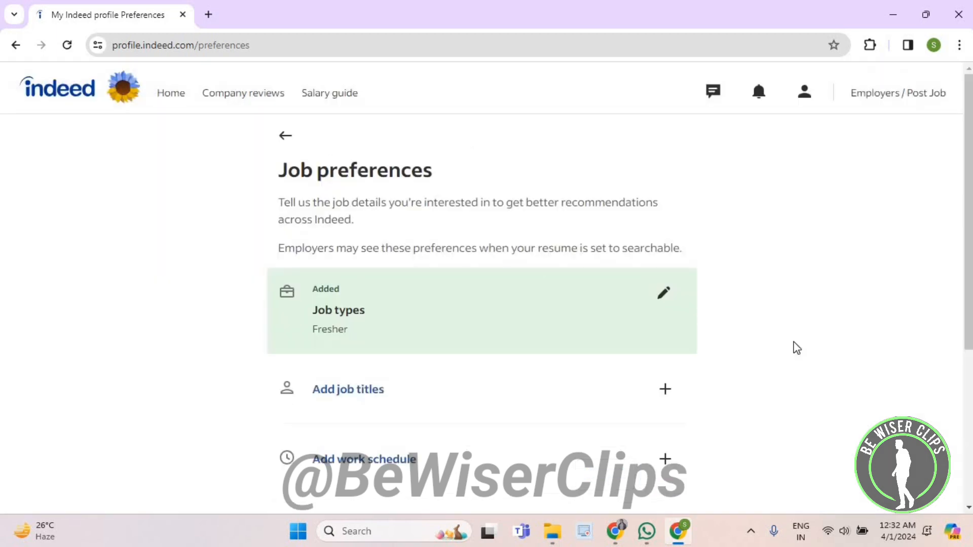